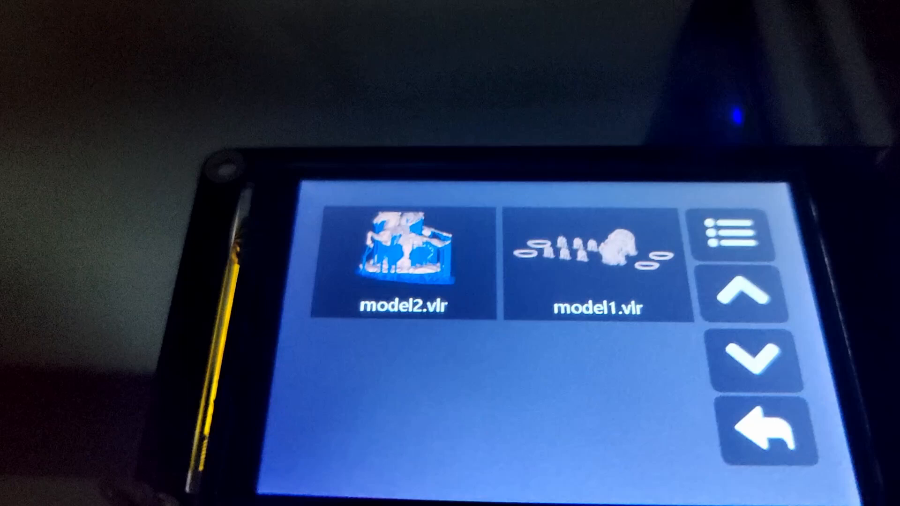
Step: Select model1.vlr and start its print, reaching 0 of 722 layers at 0%
left_click(584, 259)
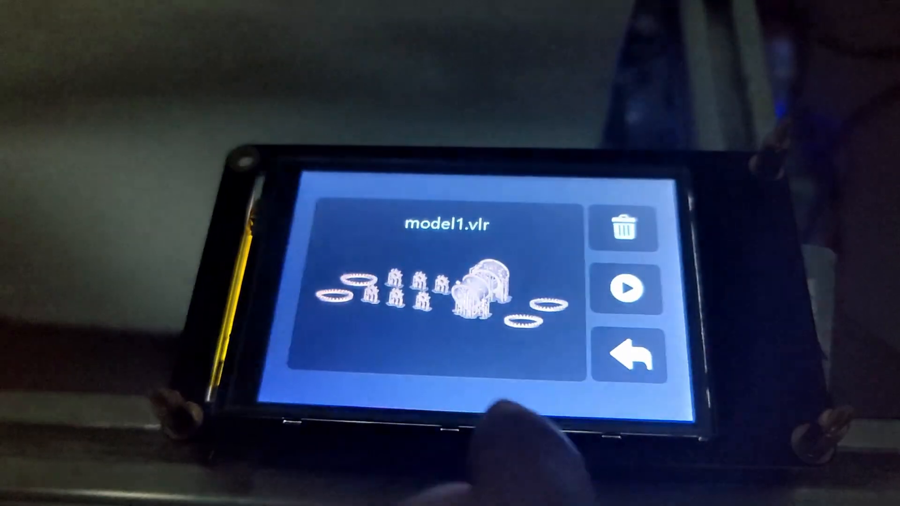
left_click(626, 290)
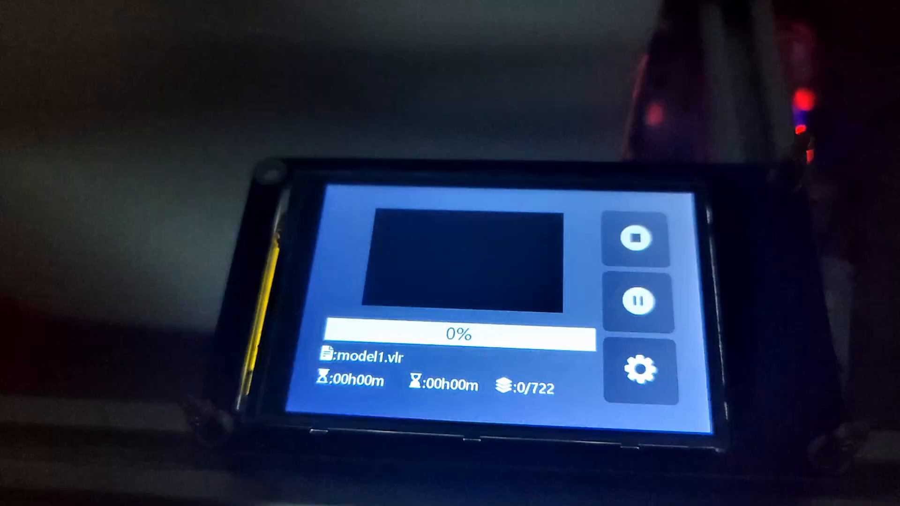